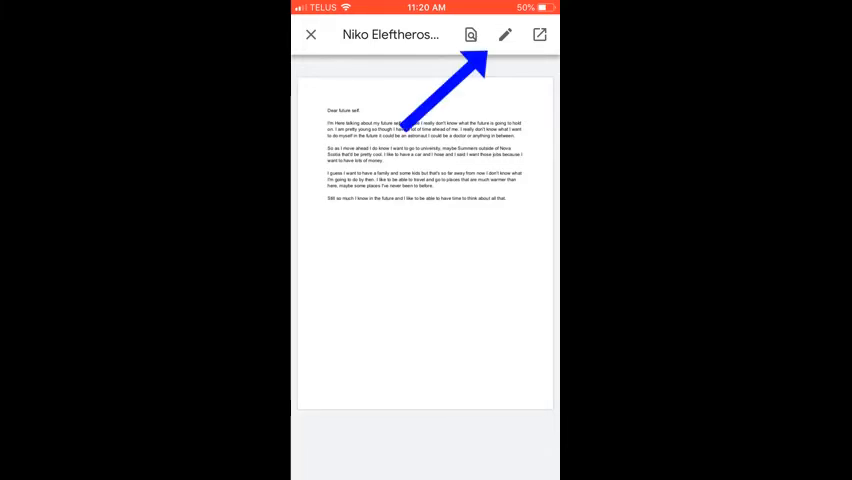
left_click(510, 37)
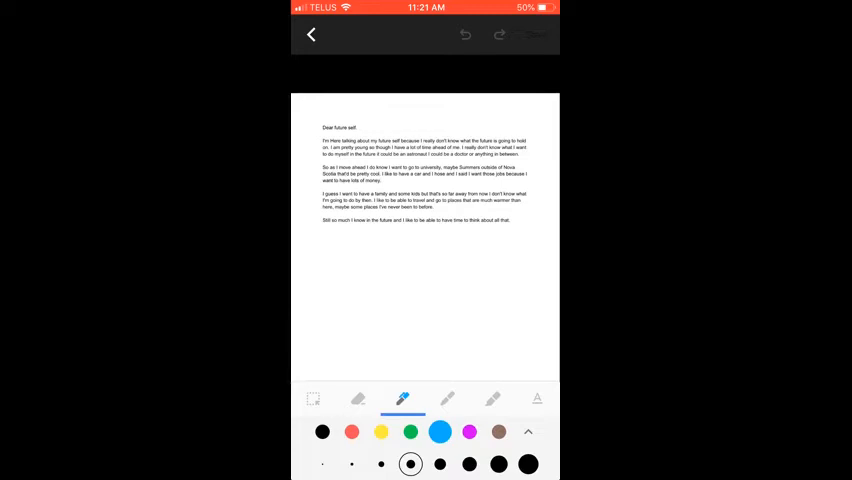
Mark the 'Dear future self' greeting with a blue pen stroke
left_click_drag(320, 118, 355, 114)
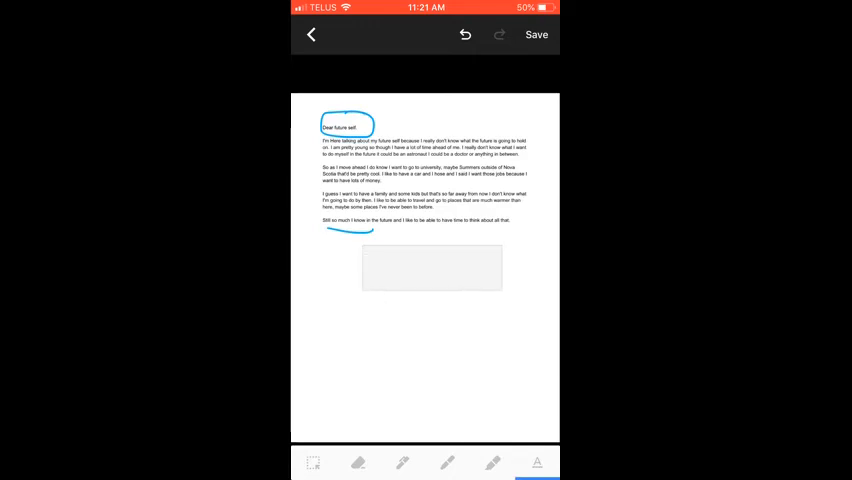
Place a text note reading 'Type' beneath the letter's underlined closing line
left_click(431, 267)
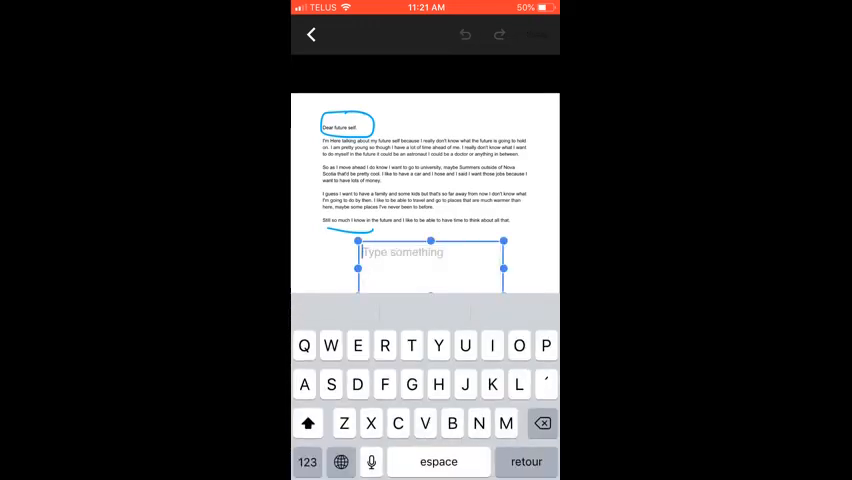
type("Type")
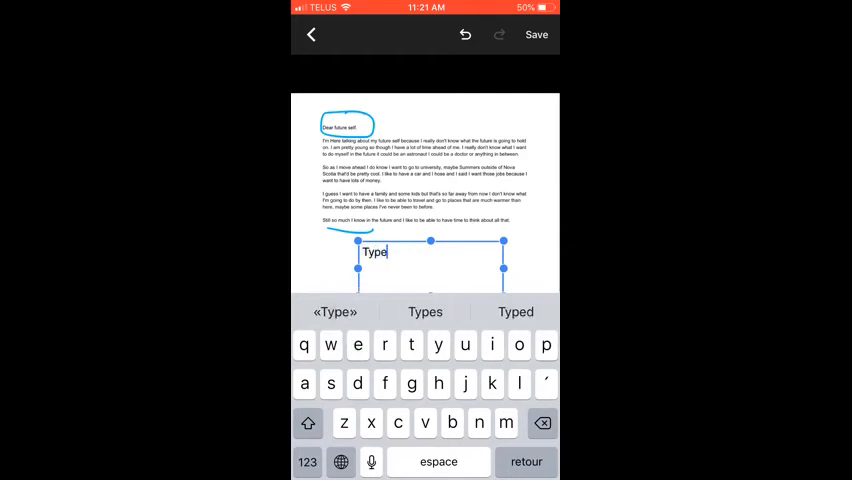
left_click(308, 424)
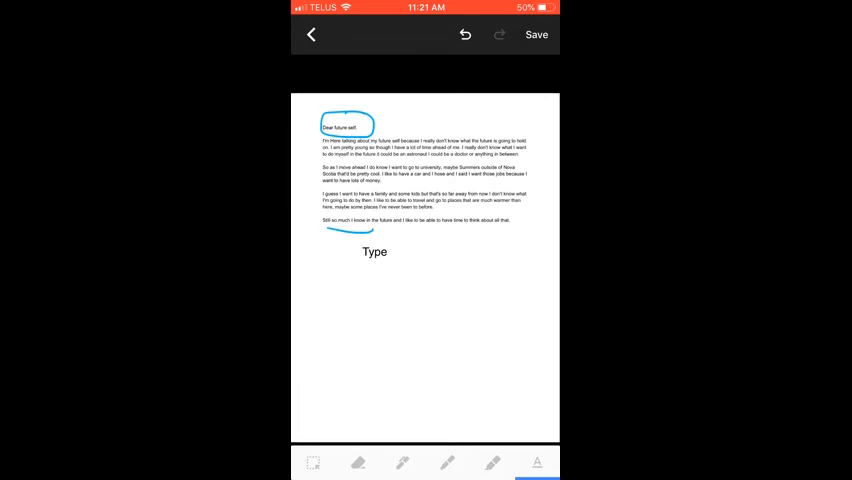
Save the marked-up letter as an edited PDF and close the preview
left_click(542, 35)
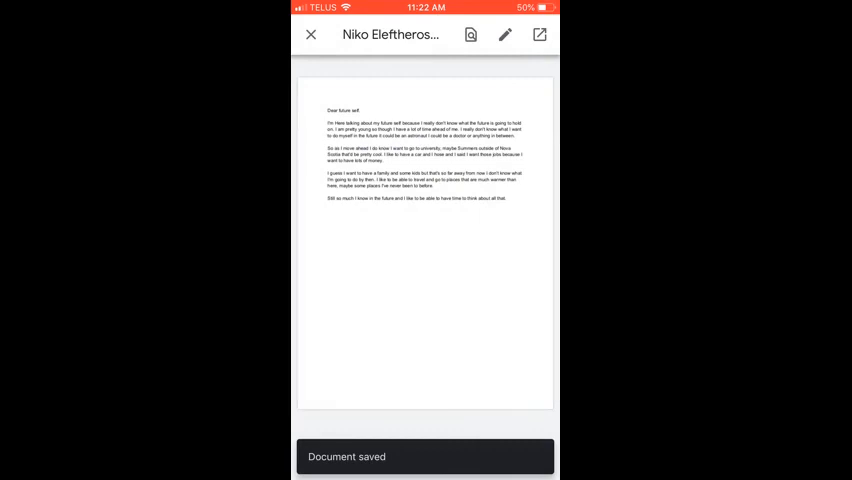
left_click(306, 44)
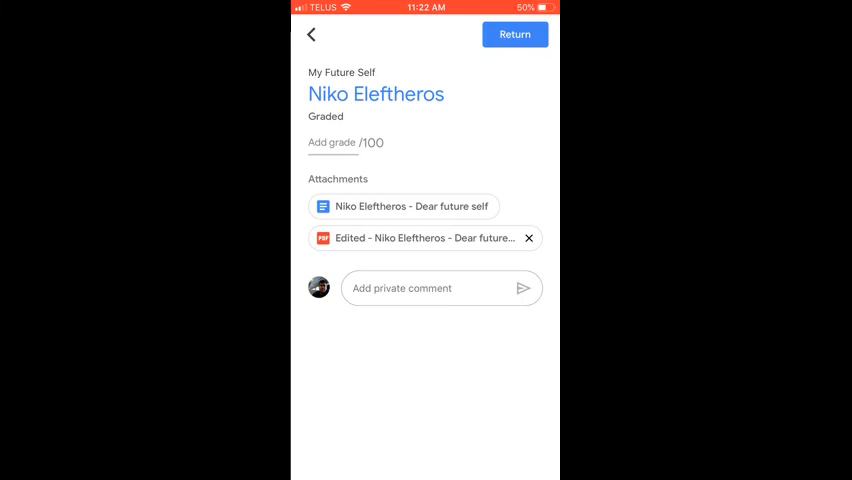
left_click(331, 142)
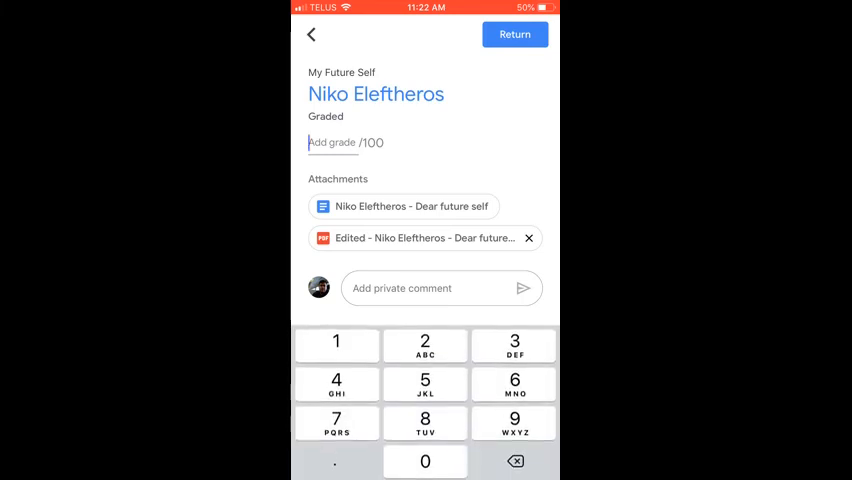
type("90")
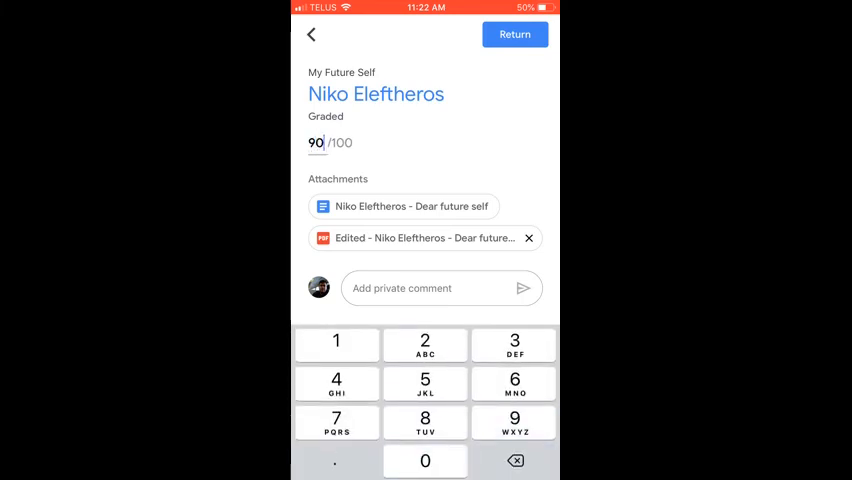
left_click(514, 33)
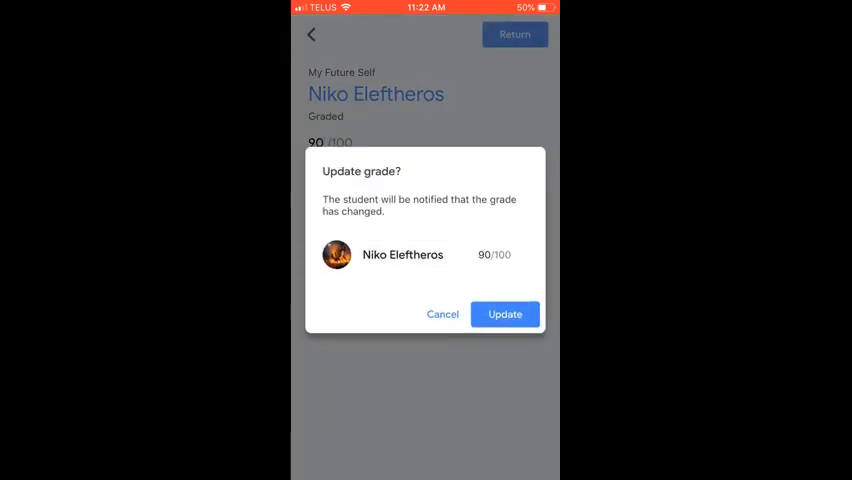
left_click(504, 313)
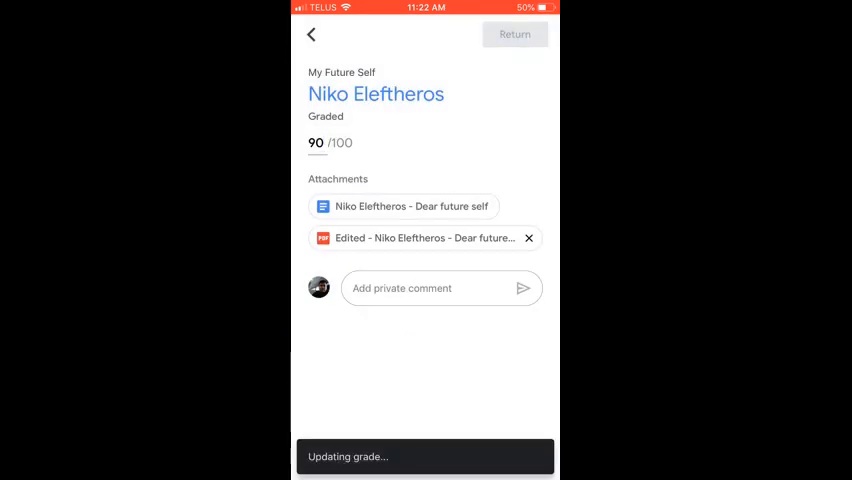
left_click(316, 142)
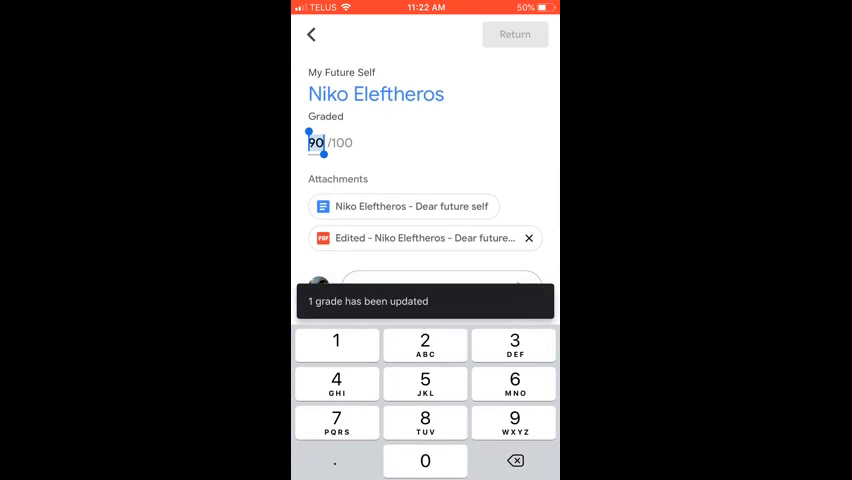
left_click(309, 35)
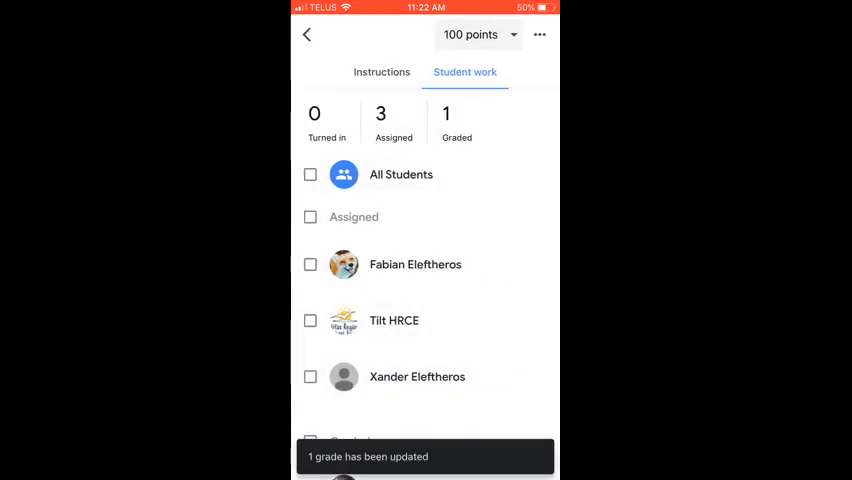